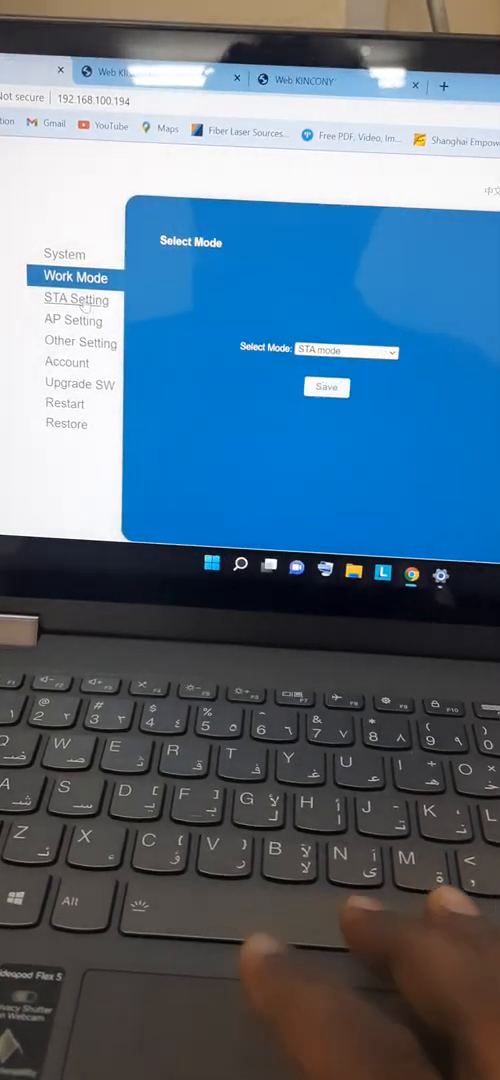
# Show the STA Setting page with the controller's Wi-Fi network fields.
pyautogui.click(74, 300)
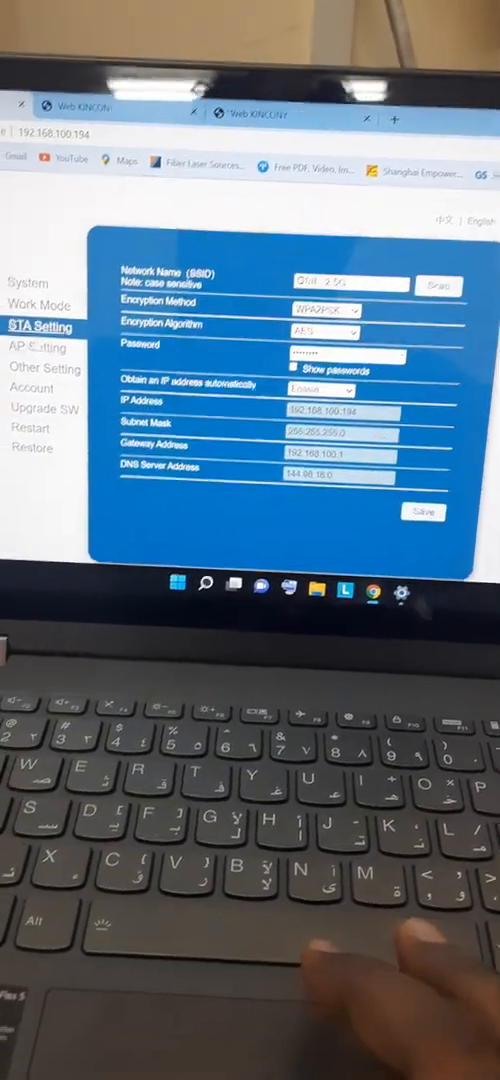
pyautogui.click(44, 356)
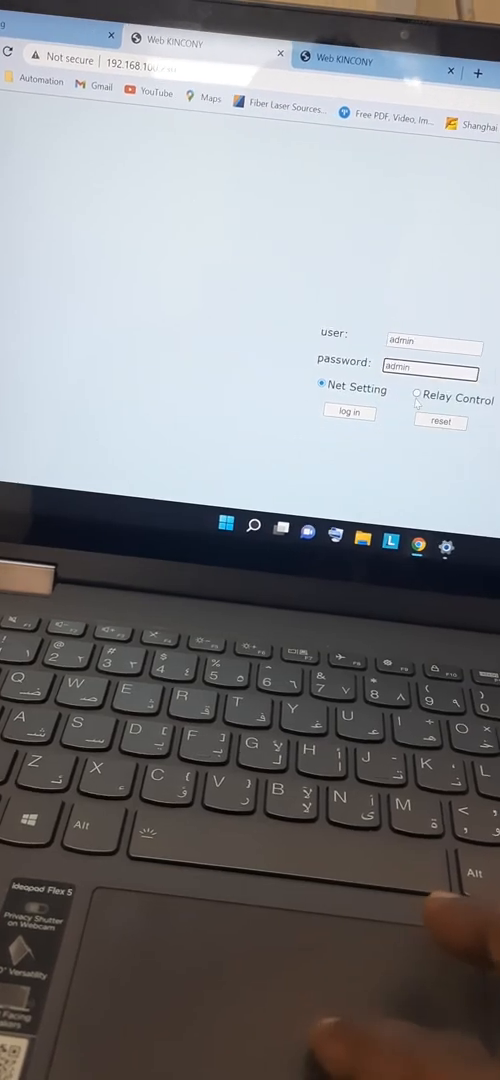
# Log in as admin with Relay Control selected to reach the relay switch panel.
pyautogui.click(414, 404)
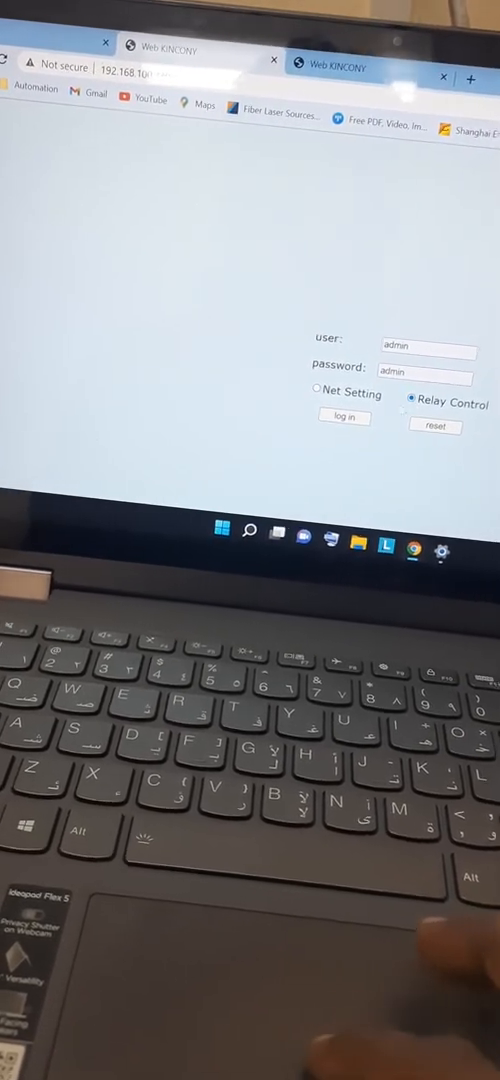
pyautogui.click(344, 416)
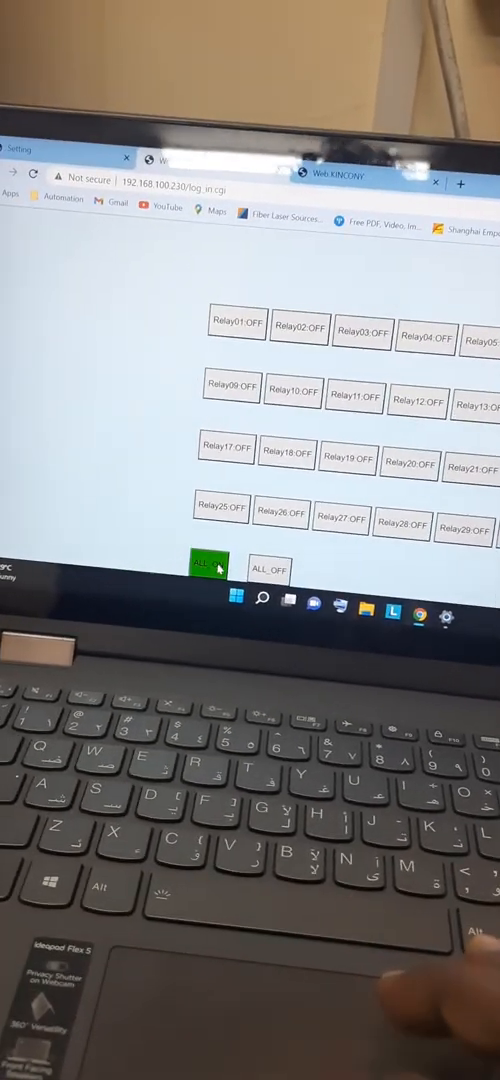
# Toggle an individual relay using its Relay ON/OFF button.
pyautogui.click(206, 564)
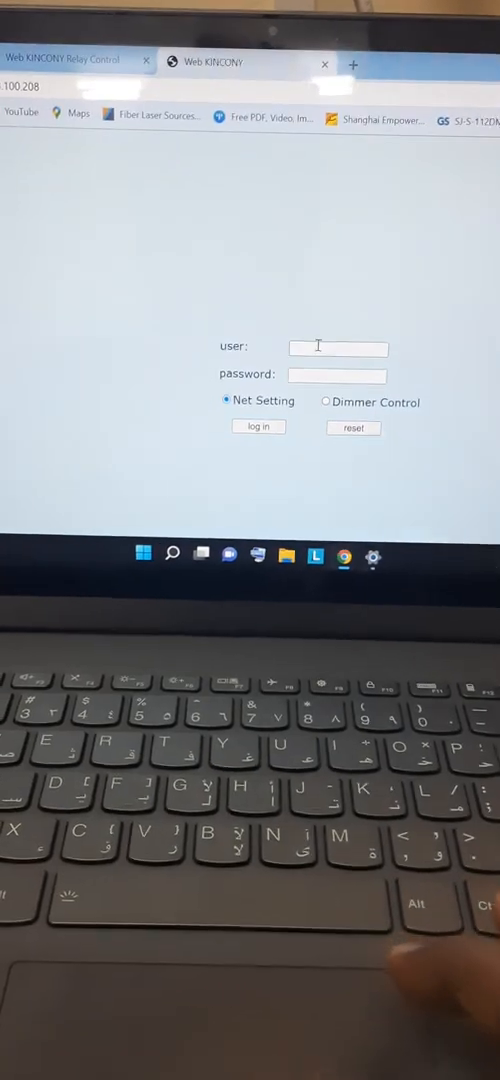
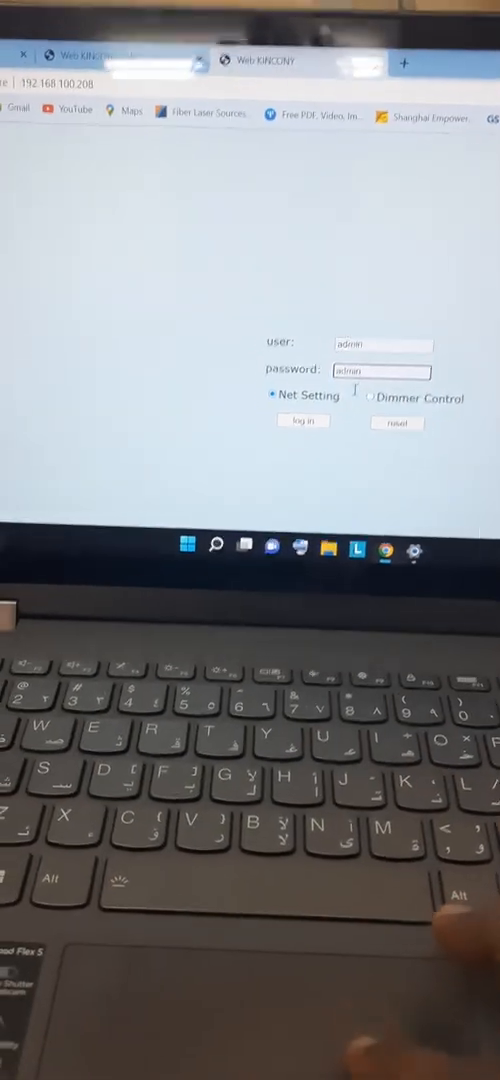
pyautogui.click(372, 398)
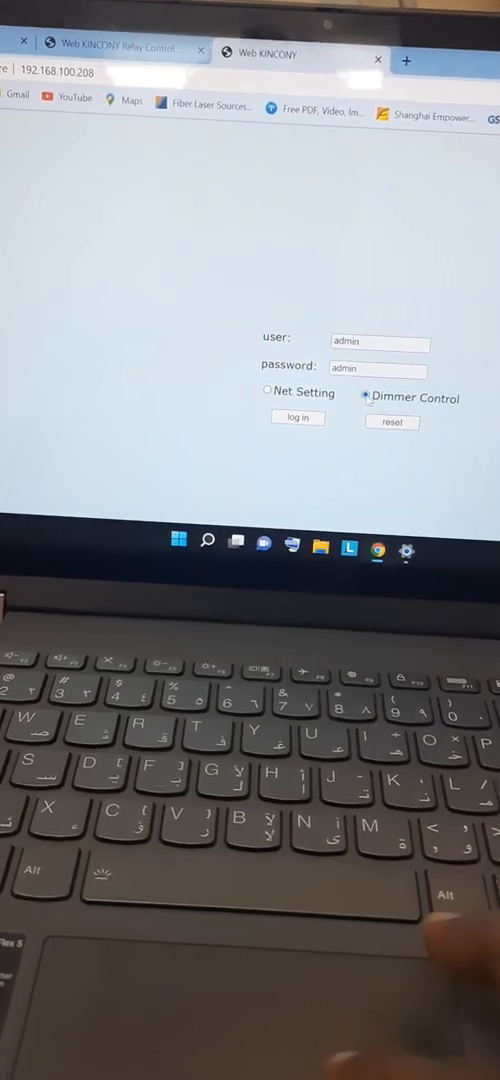